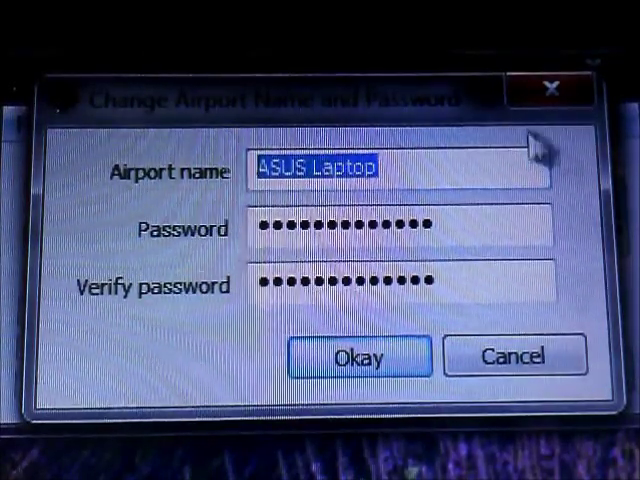
# - Name the AirPort 'ASUS Laptop' with a matching password and confirm with Okay
pyautogui.click(400, 228)
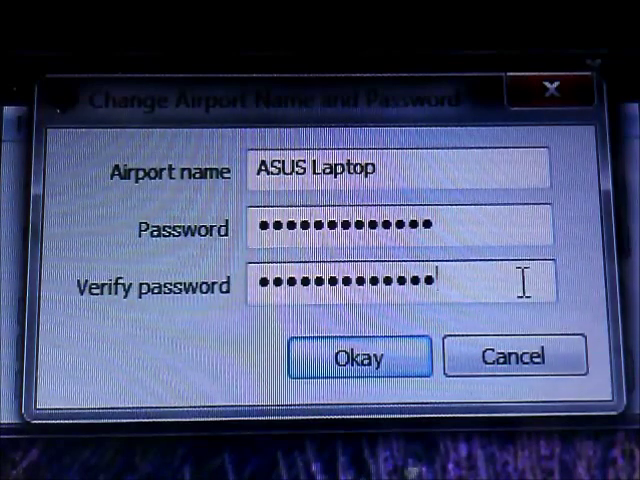
pyautogui.click(358, 356)
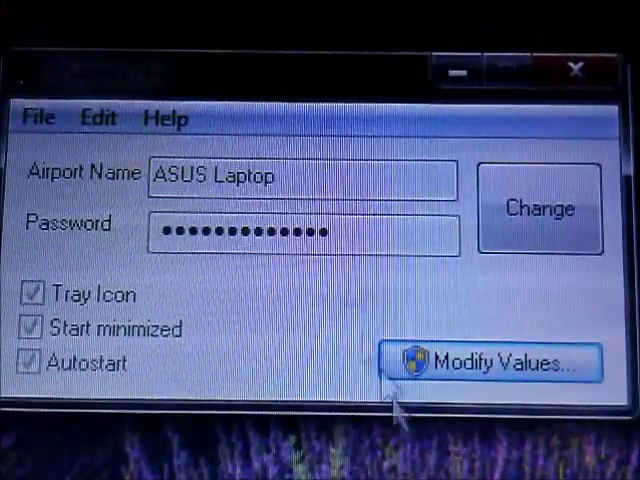
pyautogui.moveTo(344, 290)
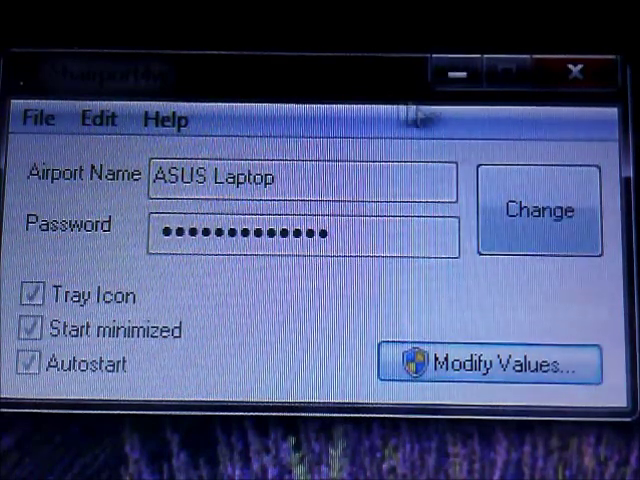
pyautogui.moveTo(500, 190)
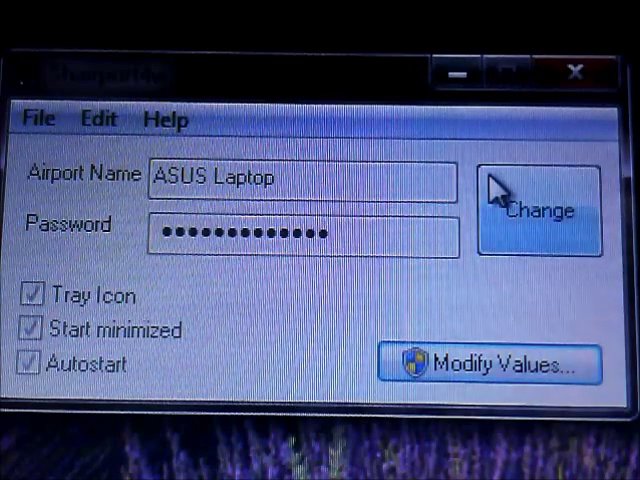
pyautogui.moveTo(436, 160)
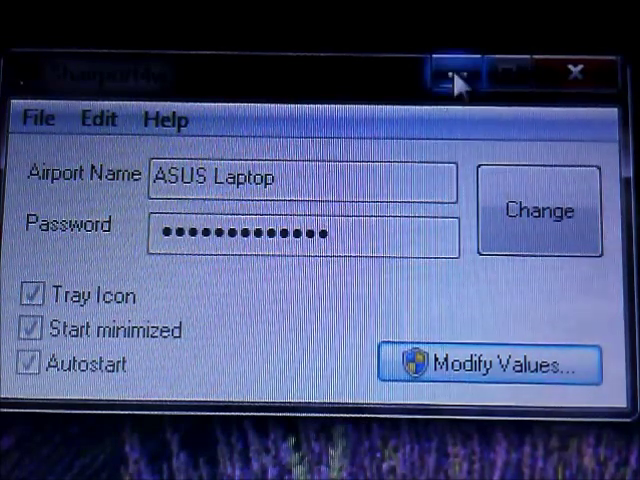
pyautogui.moveTo(530, 130)
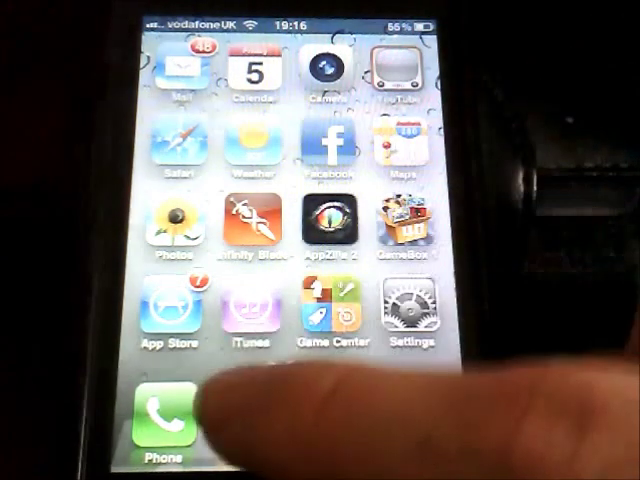
# - Launch the Music app to play 'Eye of Tiger' and show the AirPlay device list
pyautogui.click(242, 304)
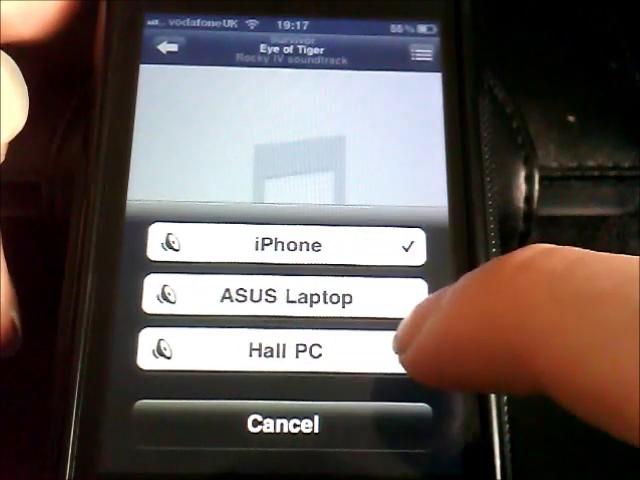
# - Select ASUS Laptop as the AirPlay output so 'Eye of Tiger' streams to it
pyautogui.click(284, 296)
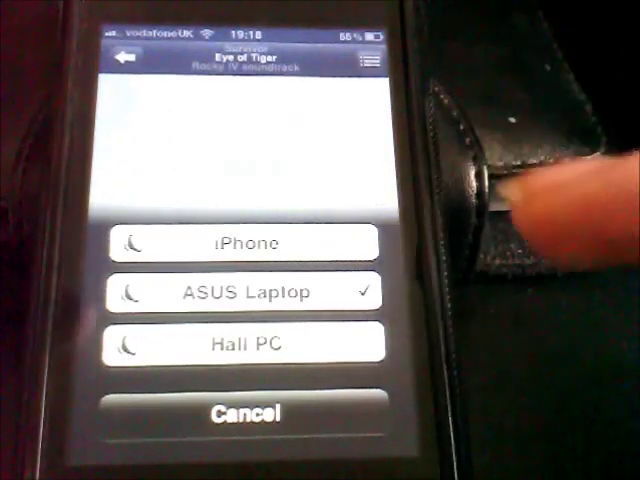
pyautogui.click(242, 344)
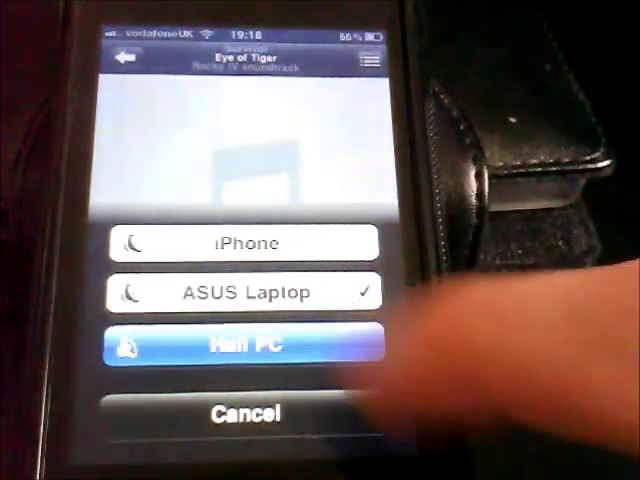